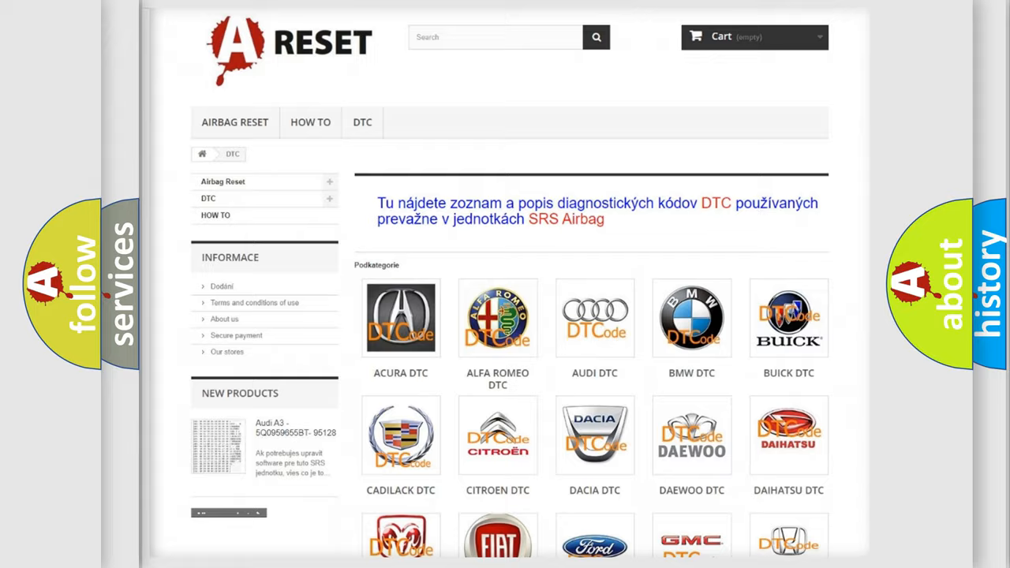
Choose the GMC DTC category from the car-make grid further down the catalogue page
{"action": "scroll", "scroll_direction": "down", "scroll_amount": 3}
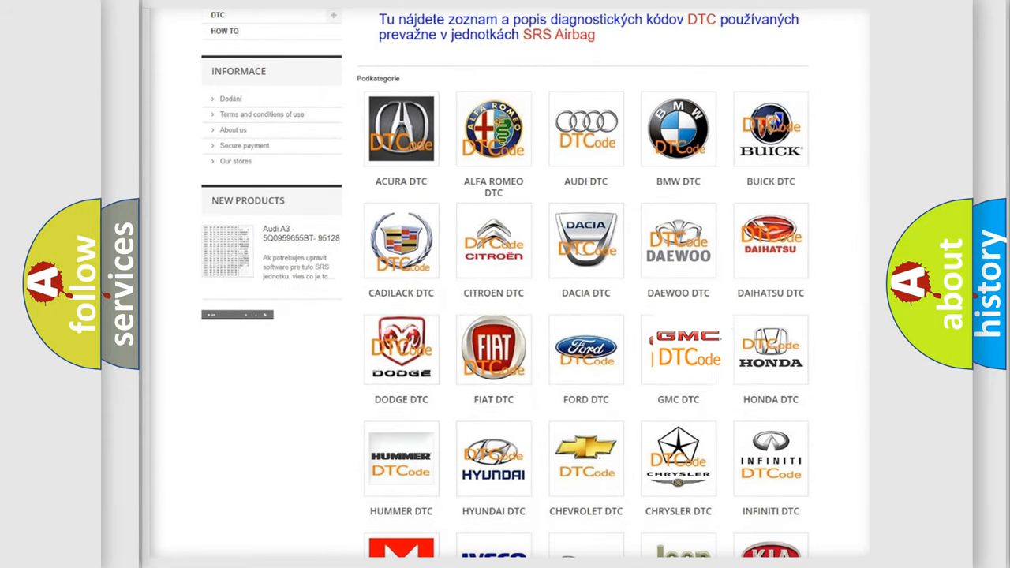
{"action": "left_click", "coordinate": [678, 349]}
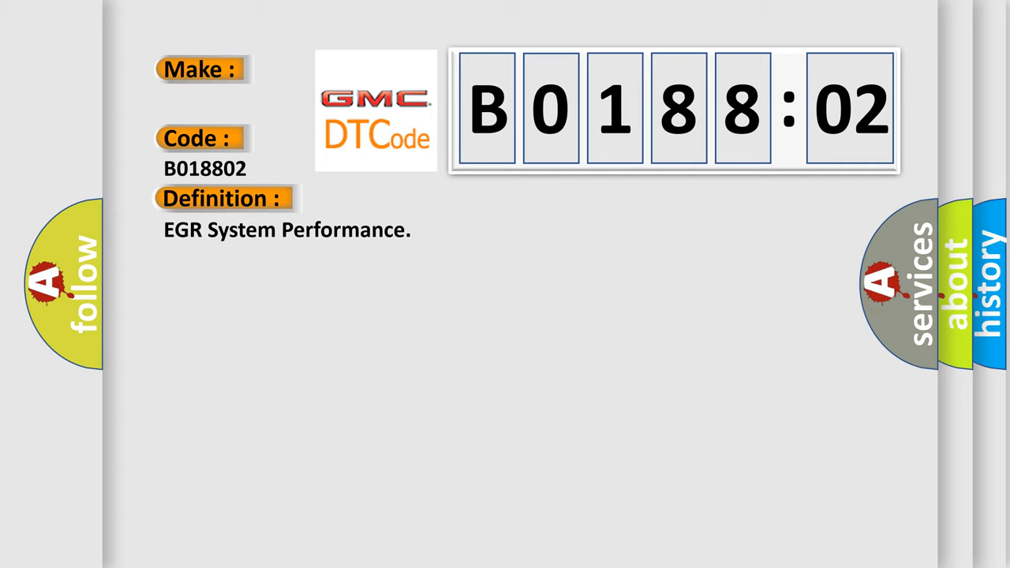
Continue the video to the B0188:02 Description of engine runtime, sensor and speed conditions
{"action": "left_click", "coordinate": [411, 199]}
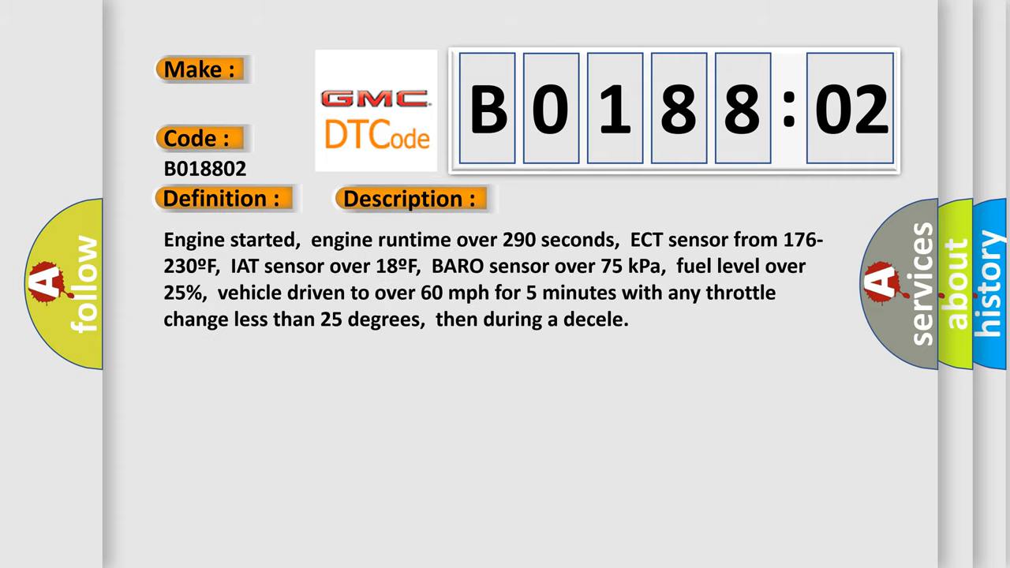